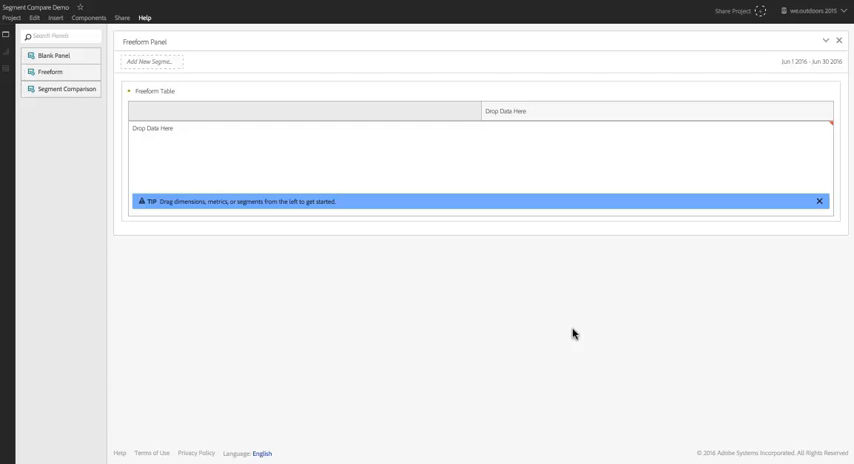
mouse_move(72, 288)
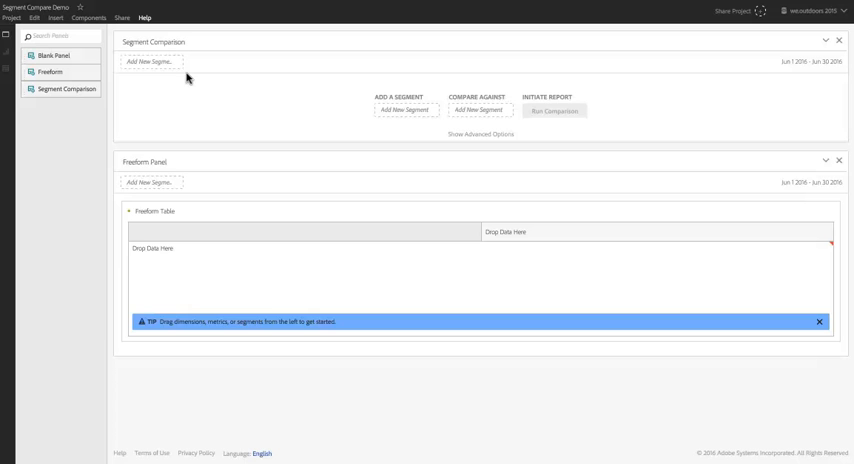
mouse_move(432, 128)
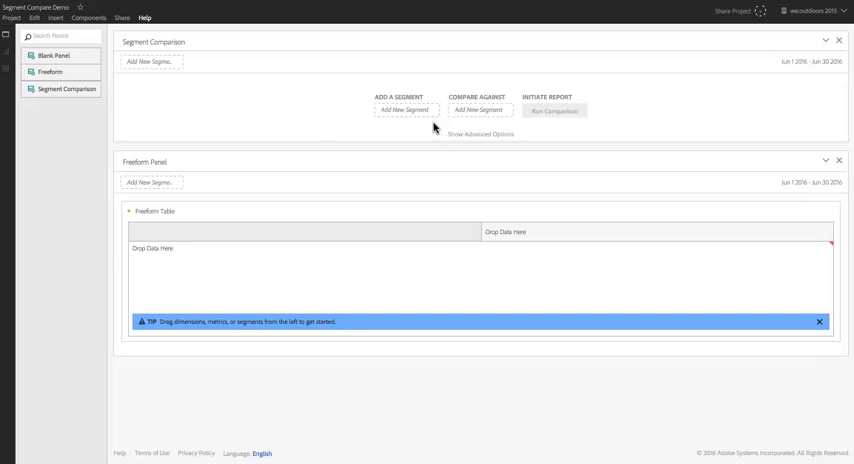
mouse_move(500, 90)
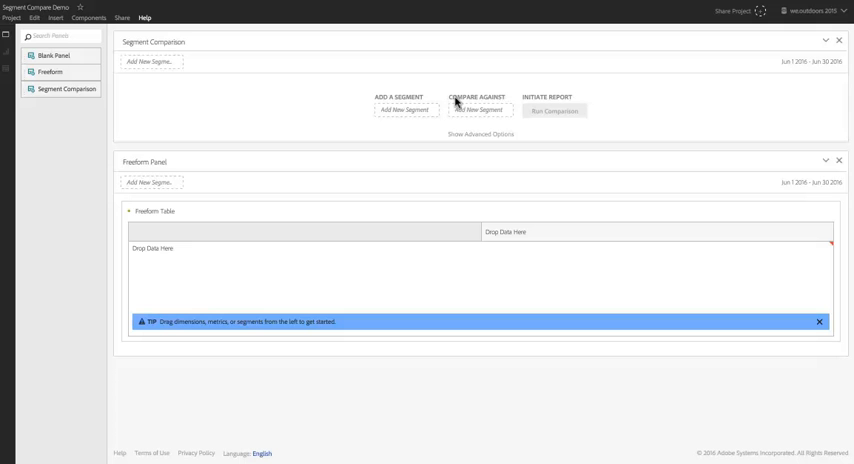
mouse_move(11, 72)
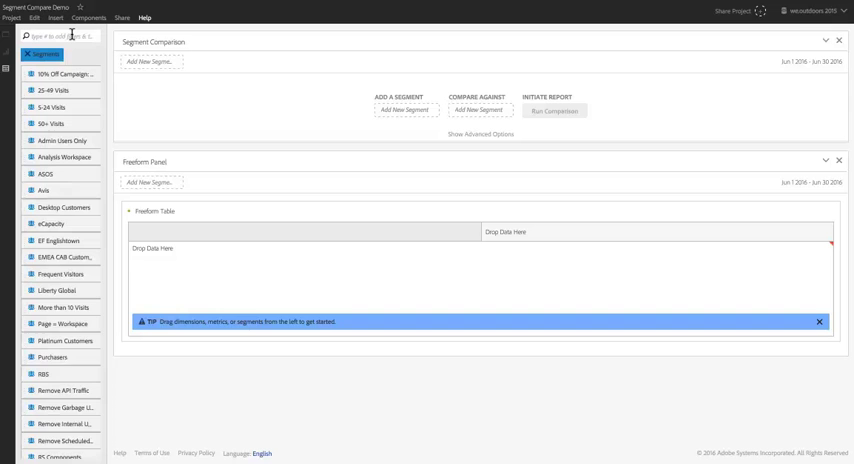
- Search segments for 'purchase' and set Purchasers as the segment compared against Everyone Else
type("purchase")
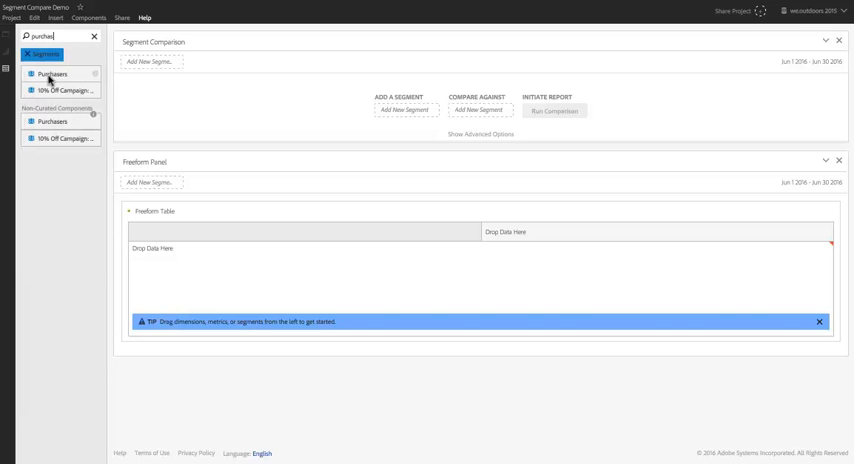
left_click_drag(50, 73, 350, 106)
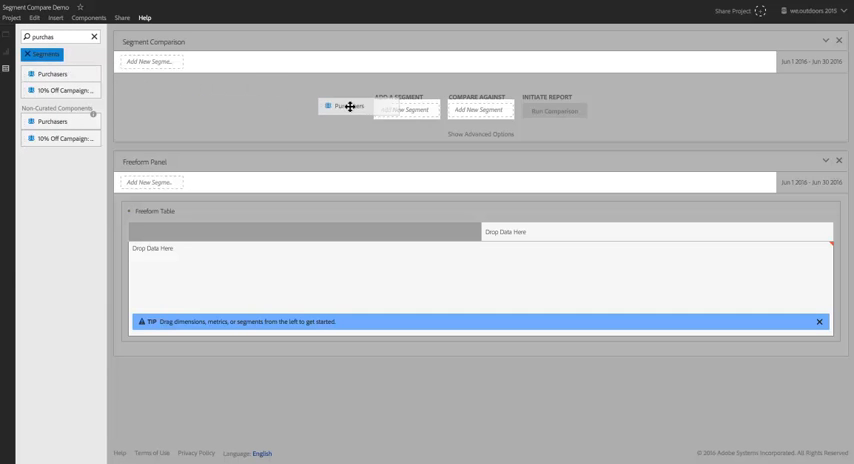
left_click_drag(349, 106, 405, 110)
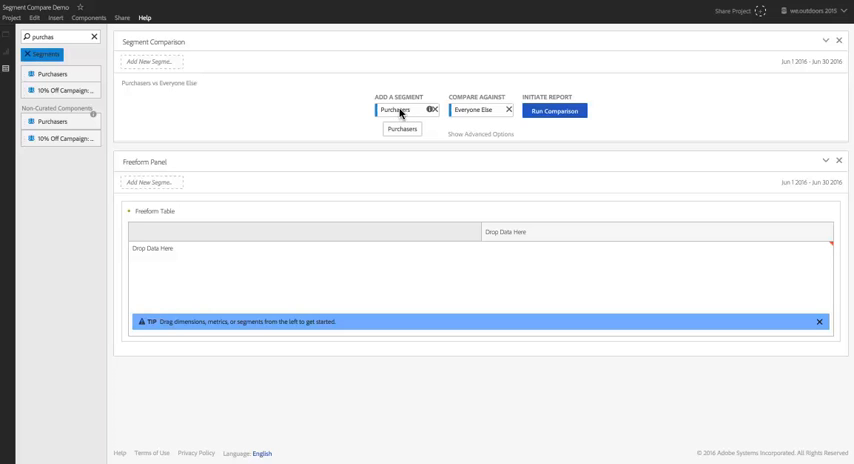
left_click(482, 110)
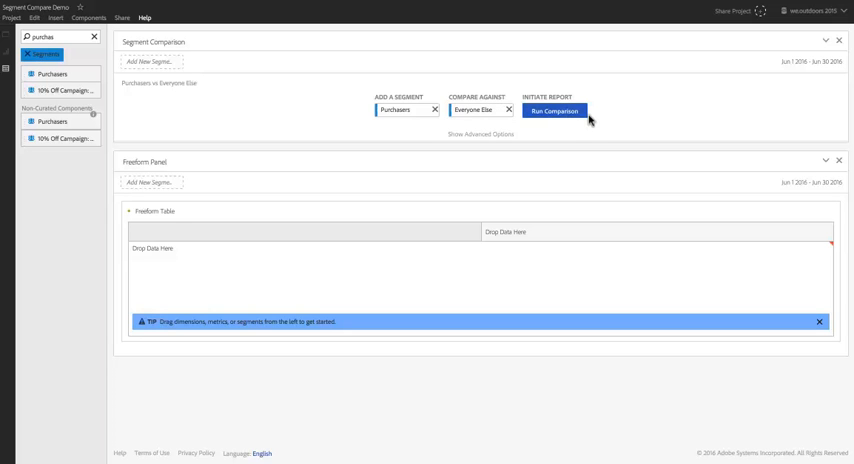
mouse_move(594, 132)
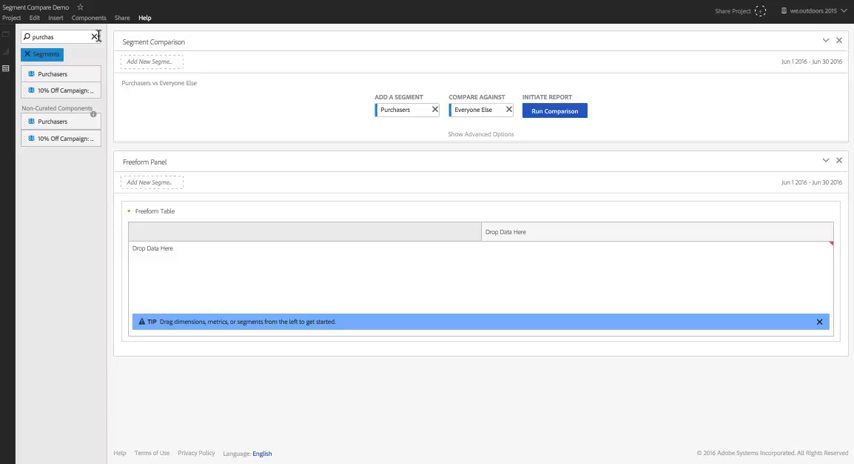
- Search 'frequ' and drop Frequent Visitors into the Compare Against slot
type("freque")
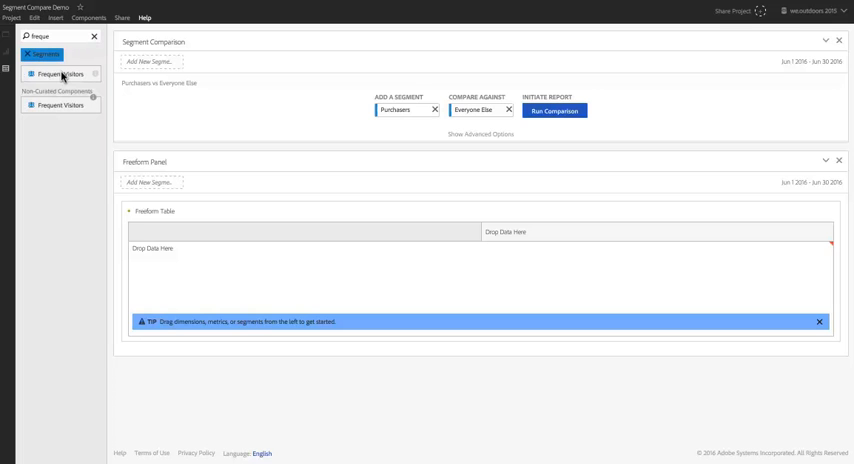
mouse_move(73, 73)
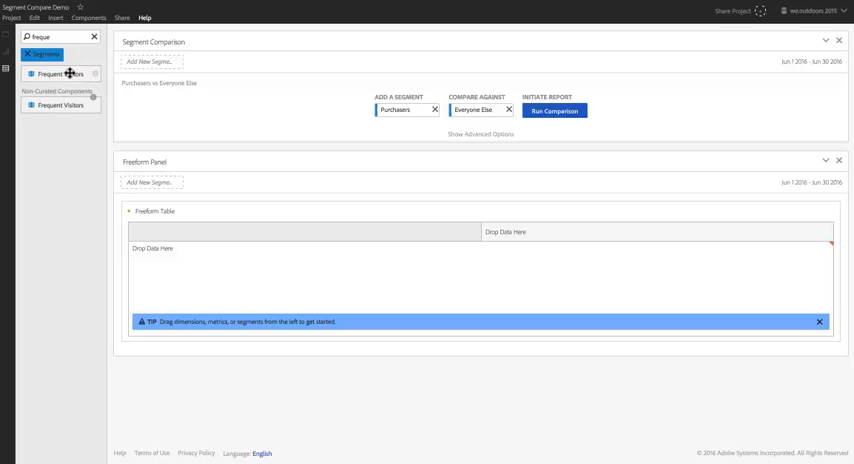
left_click_drag(63, 73, 342, 107)
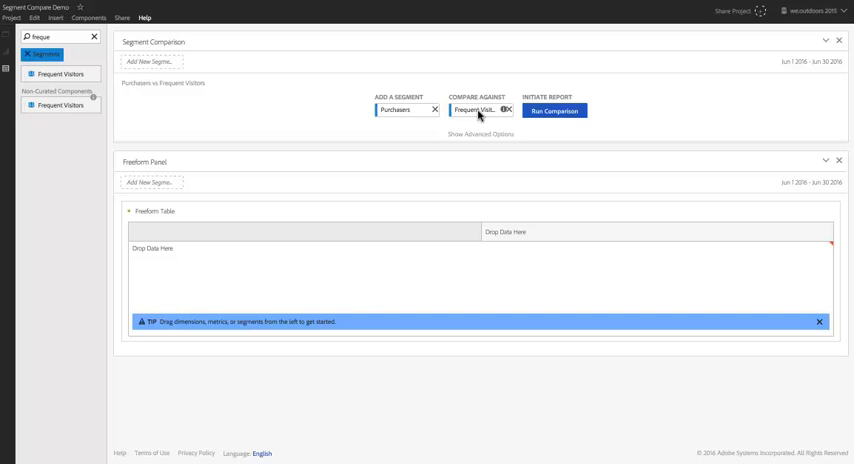
left_click(480, 110)
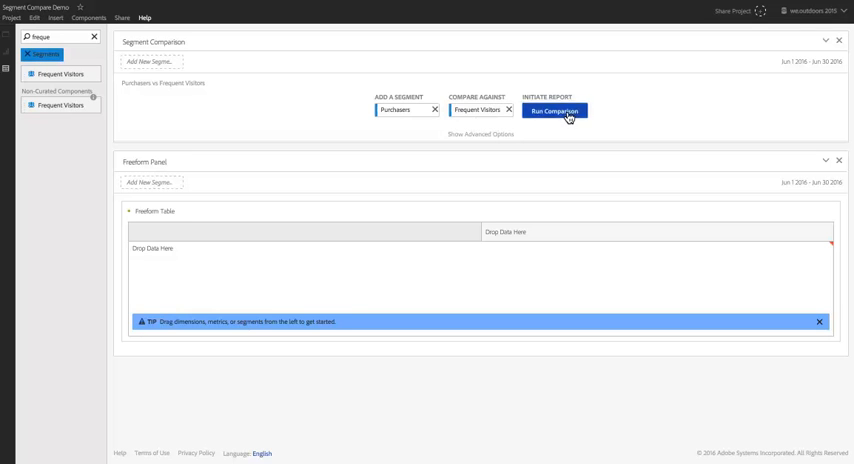
- Run the comparison: 3,861 Purchasers, 13,988 Frequent Visitors, 2,812 overlap
left_click(564, 109)
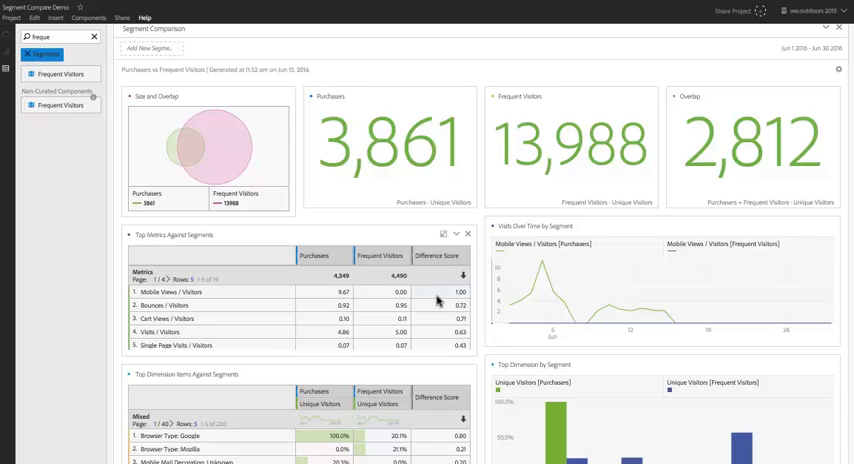
mouse_move(462, 312)
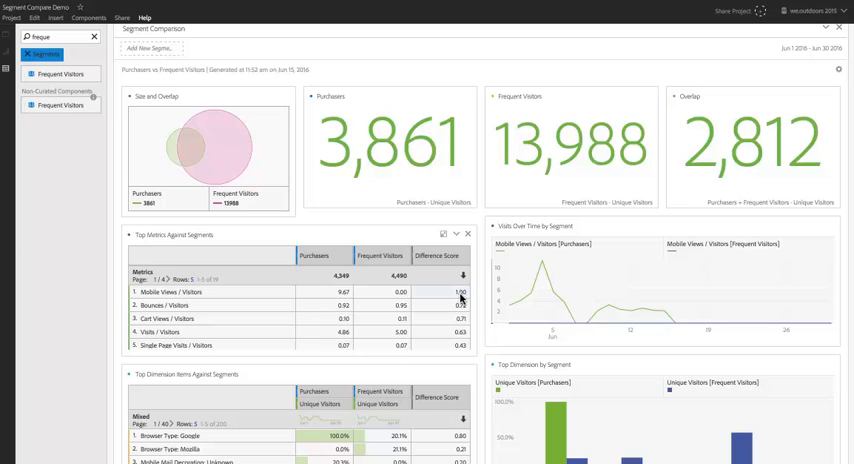
mouse_move(305, 292)
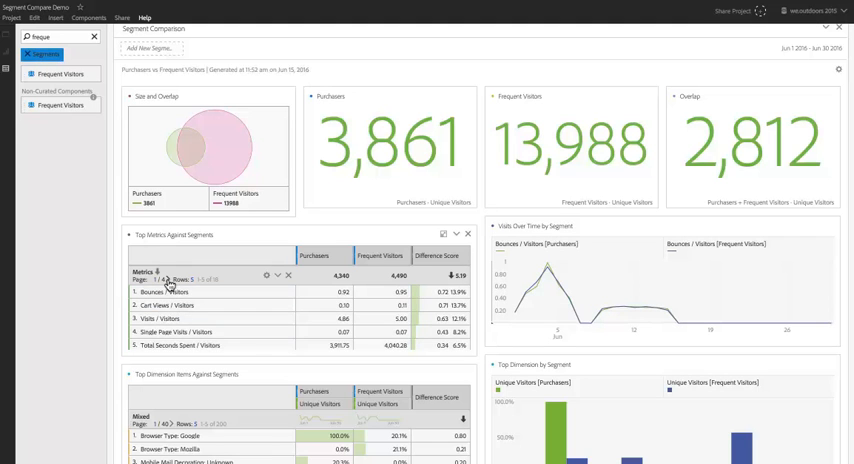
- Page forward in Top Metrics to rows 6–10, led by Revenue / Visitors
left_click(163, 279)
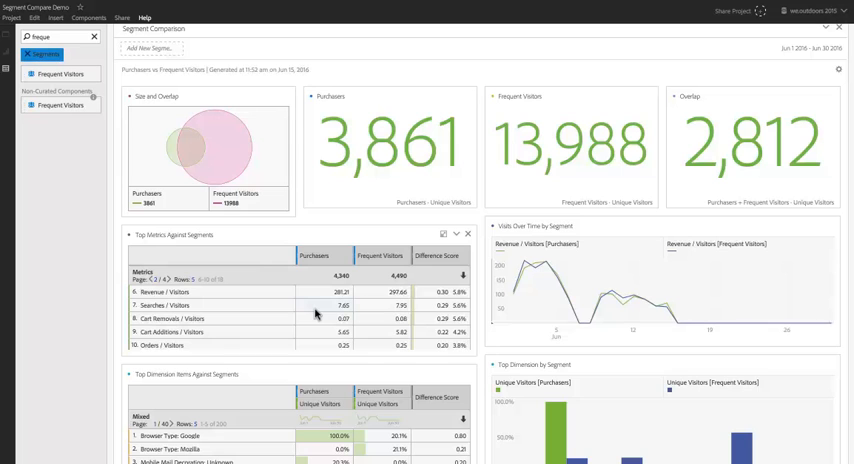
mouse_move(444, 289)
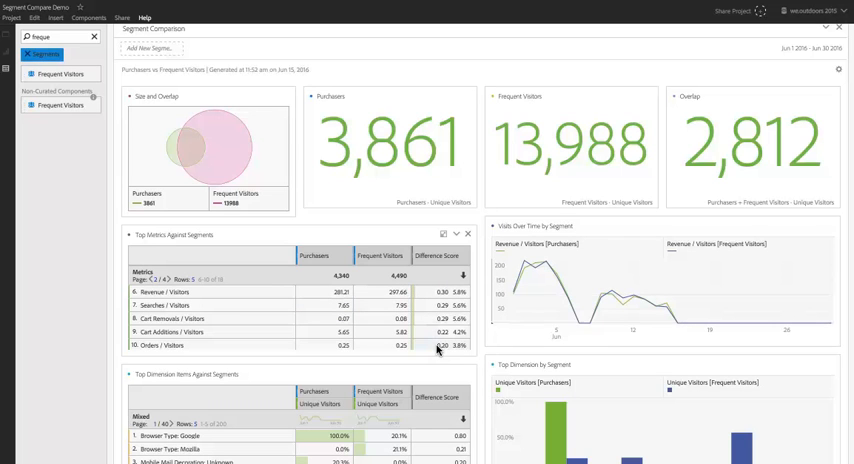
mouse_move(237, 318)
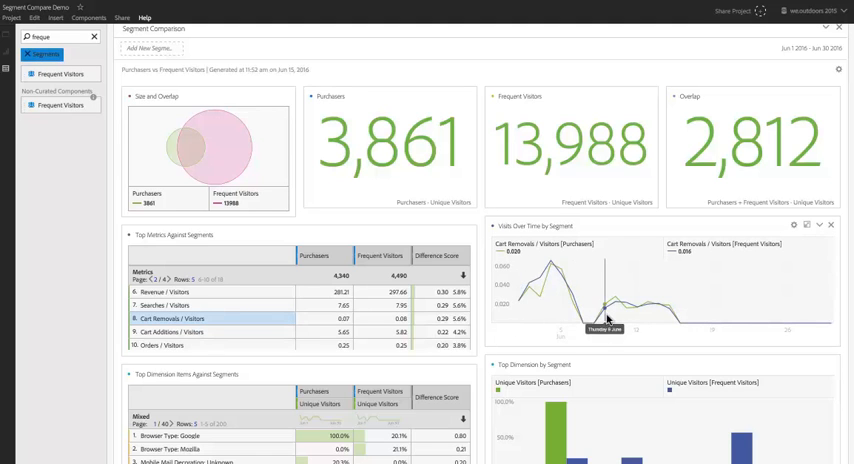
mouse_move(760, 302)
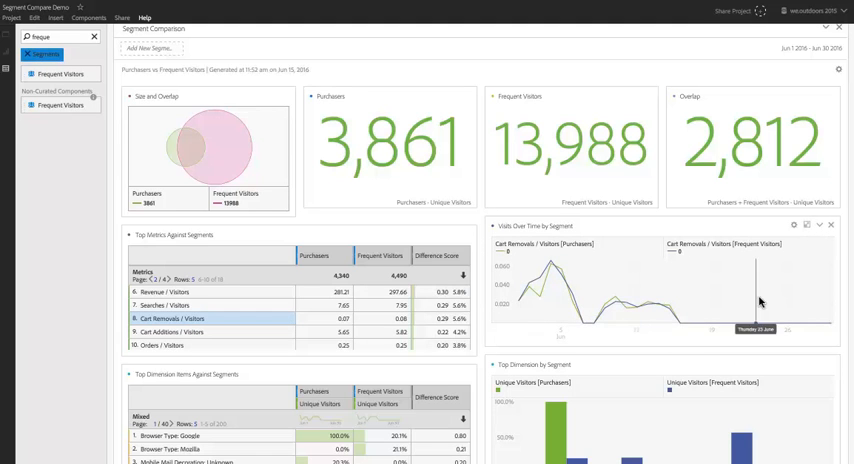
mouse_move(548, 300)
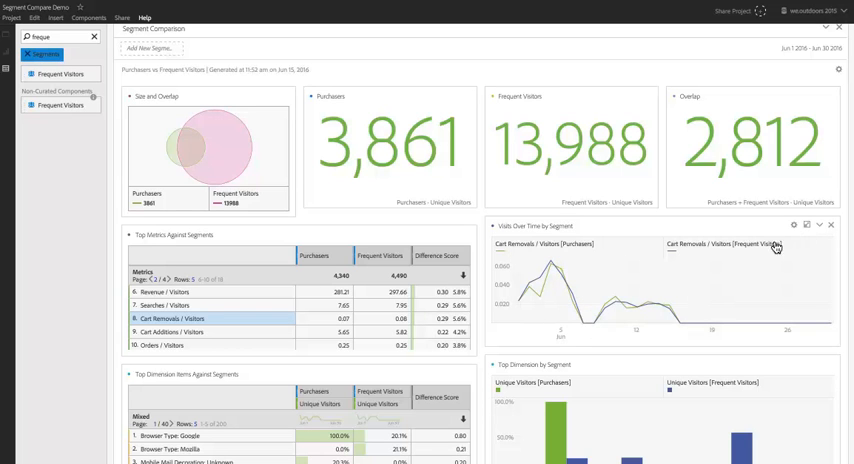
- Scroll down to the Top Dimension Items and Top Segments tables
scroll("down", 3)
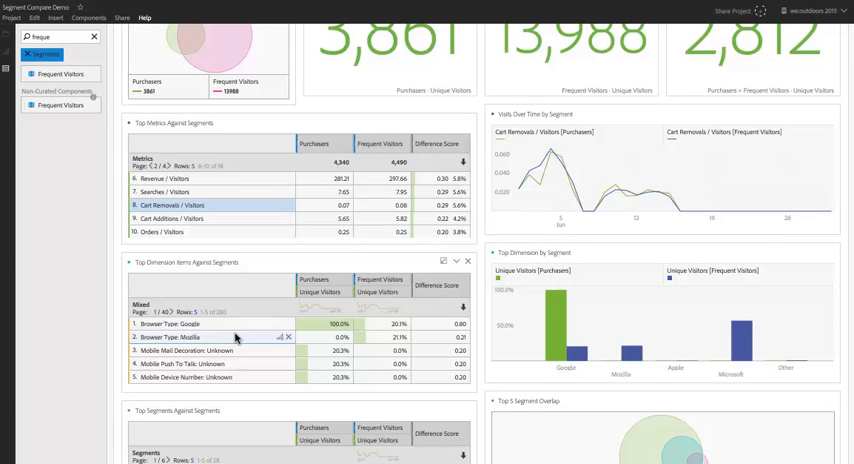
mouse_move(220, 350)
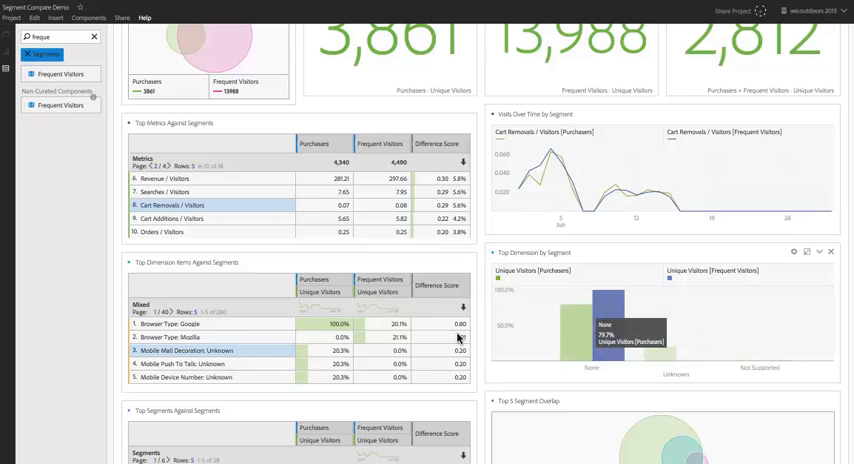
scroll("down", 3)
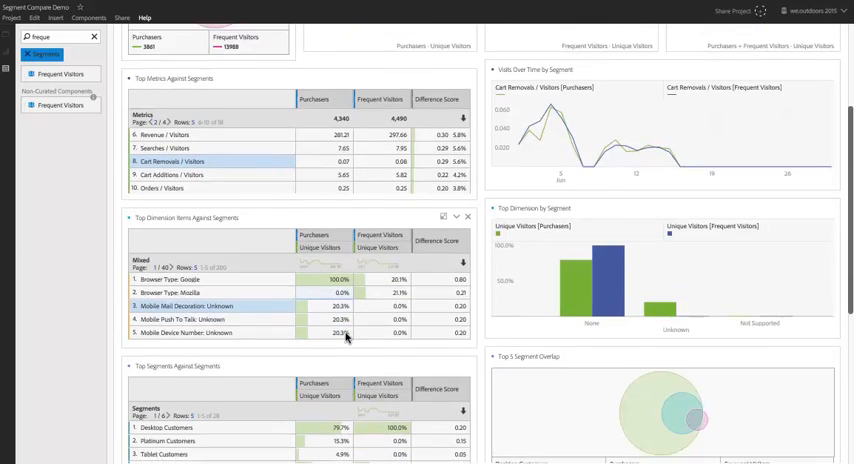
scroll("down", 3)
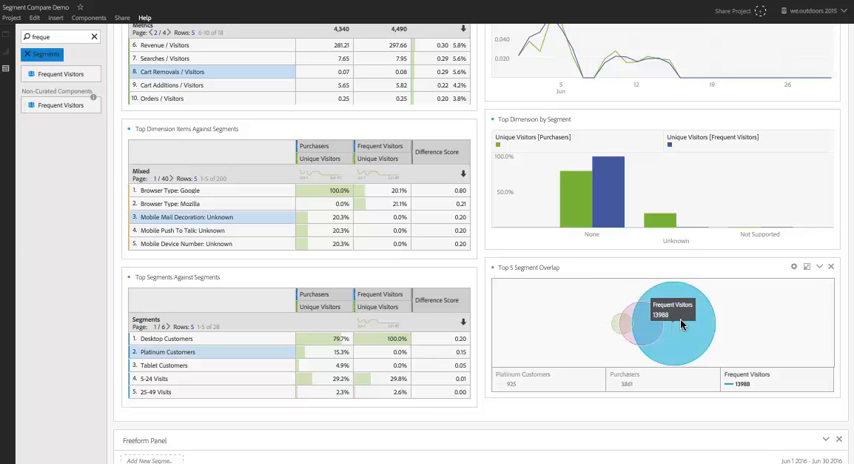
mouse_move(571, 322)
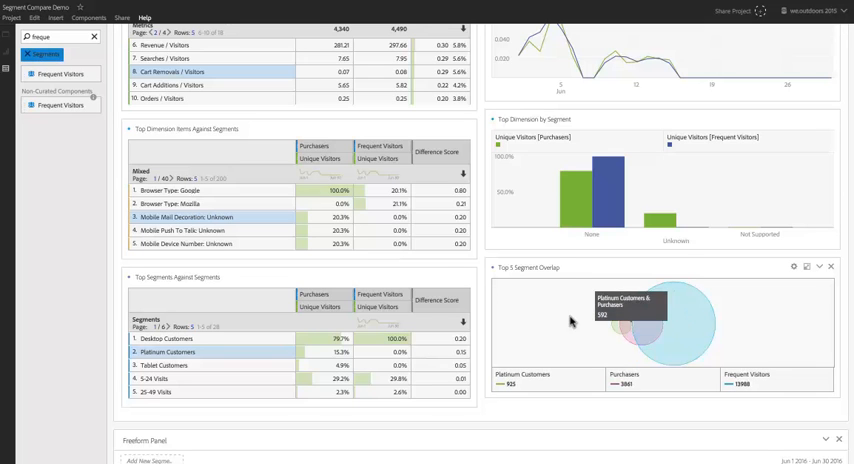
mouse_move(641, 337)
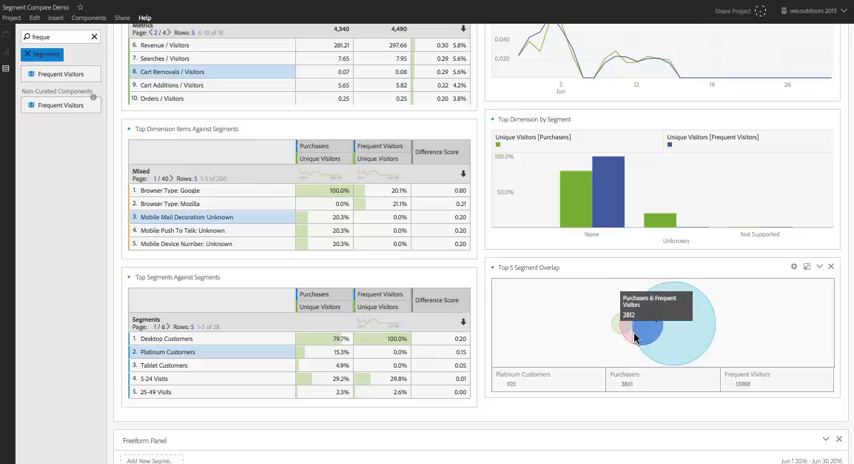